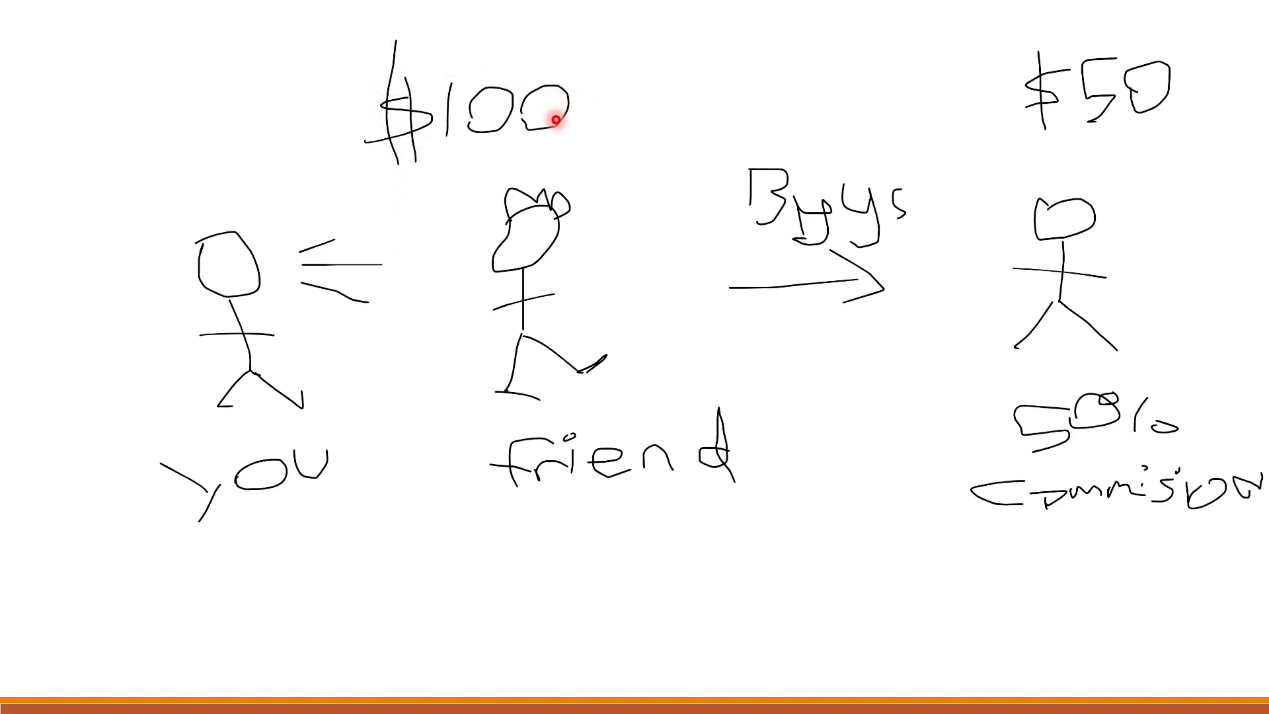
mouse_move(811, 309)
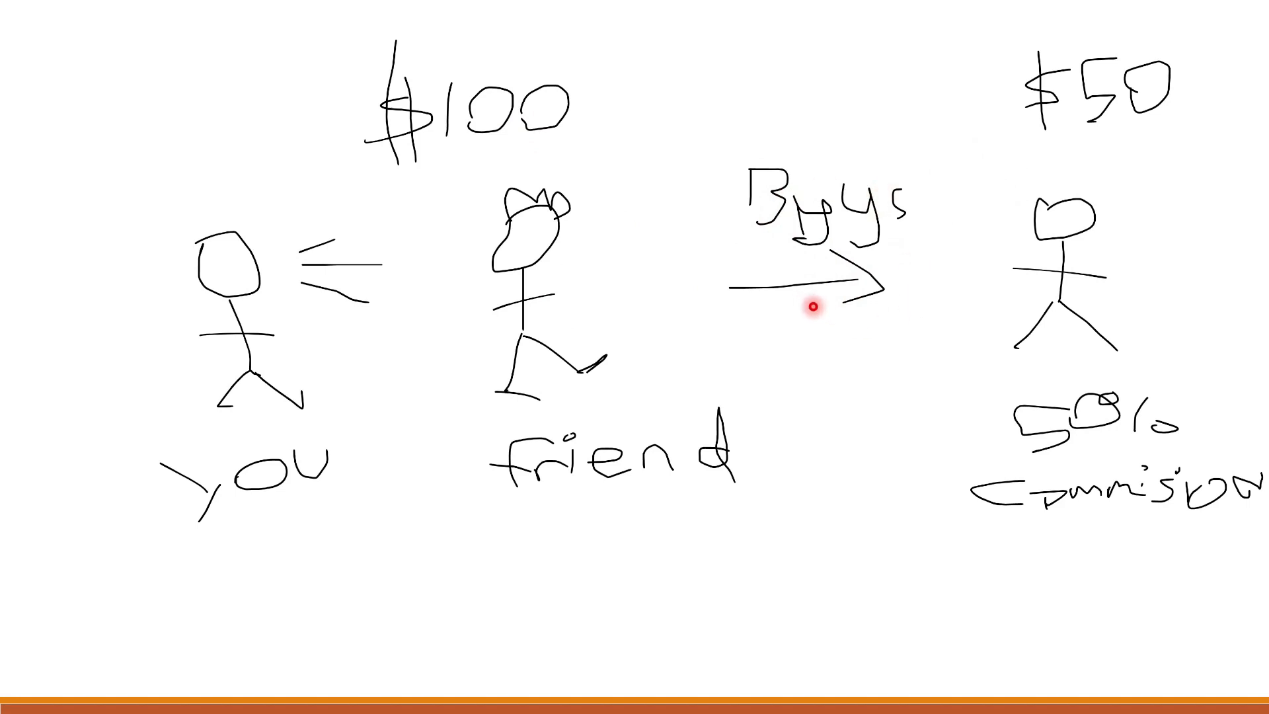
mouse_move(541, 279)
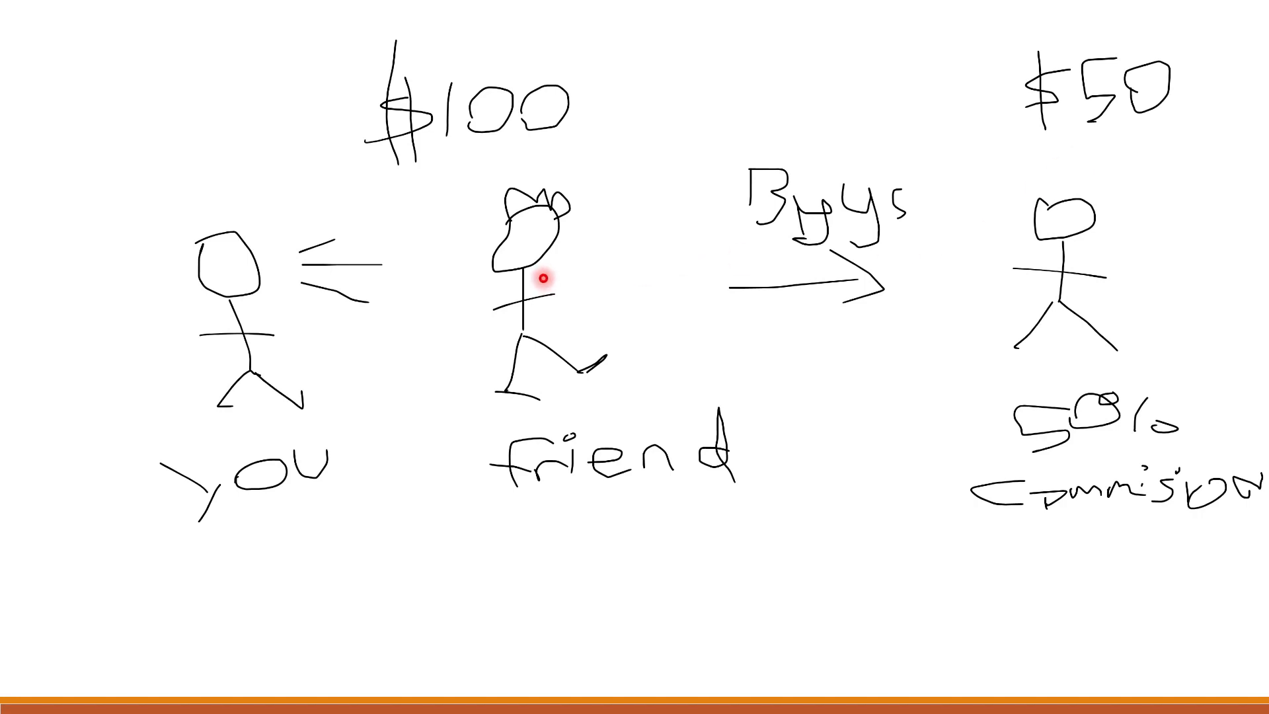
mouse_move(636, 346)
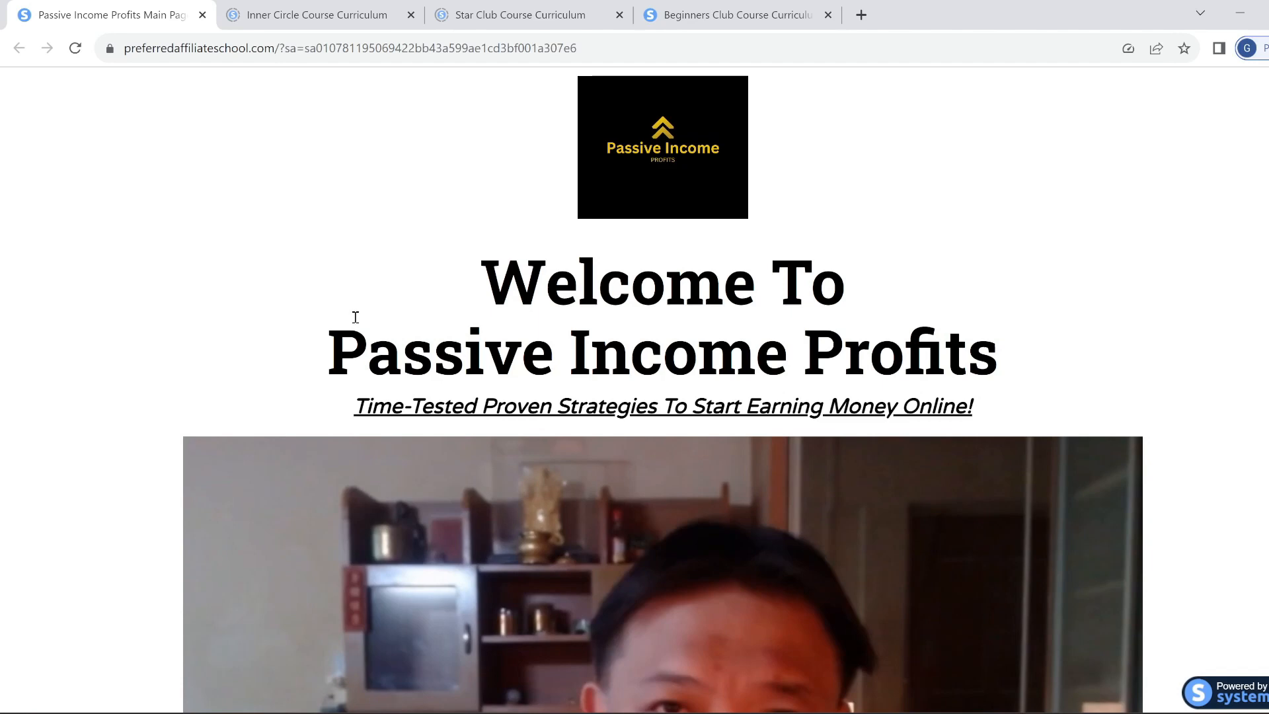
mouse_move(288, 311)
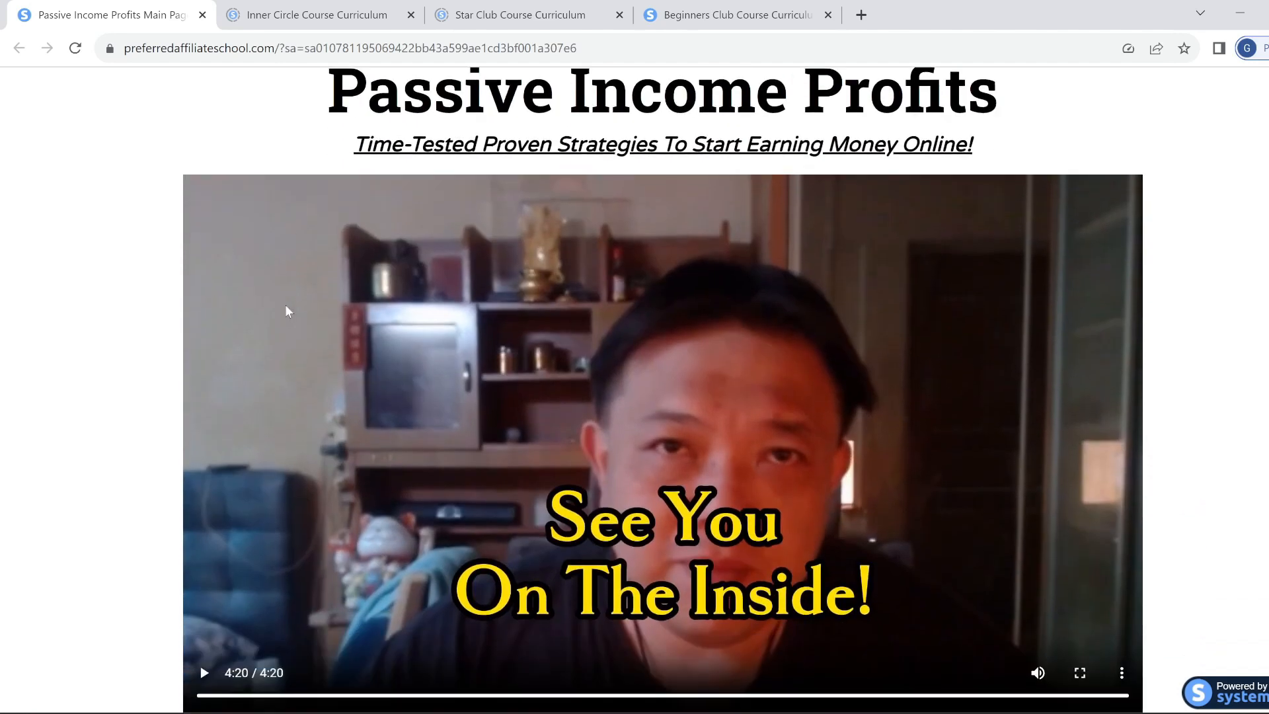
Step: Scroll the Passive Income Profits main page down to the 3 Levels of Mentorship pricing tiers
scroll("down", 3)
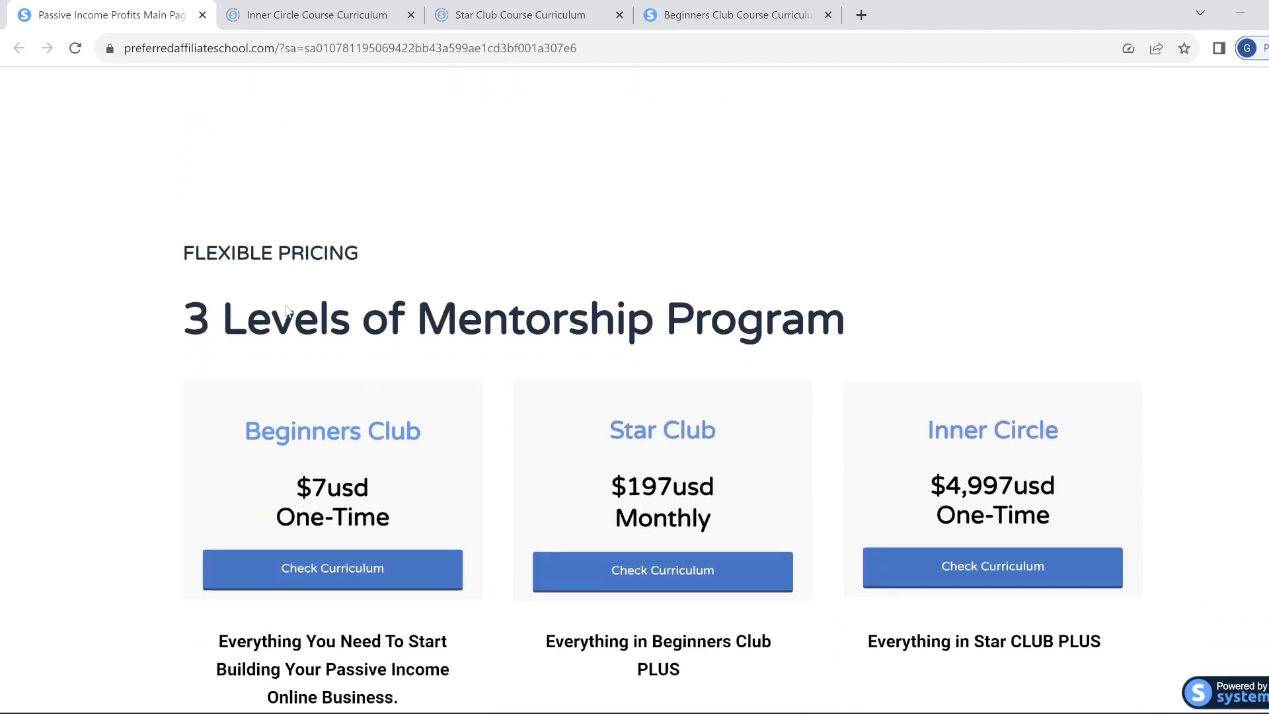
scroll("down", 3)
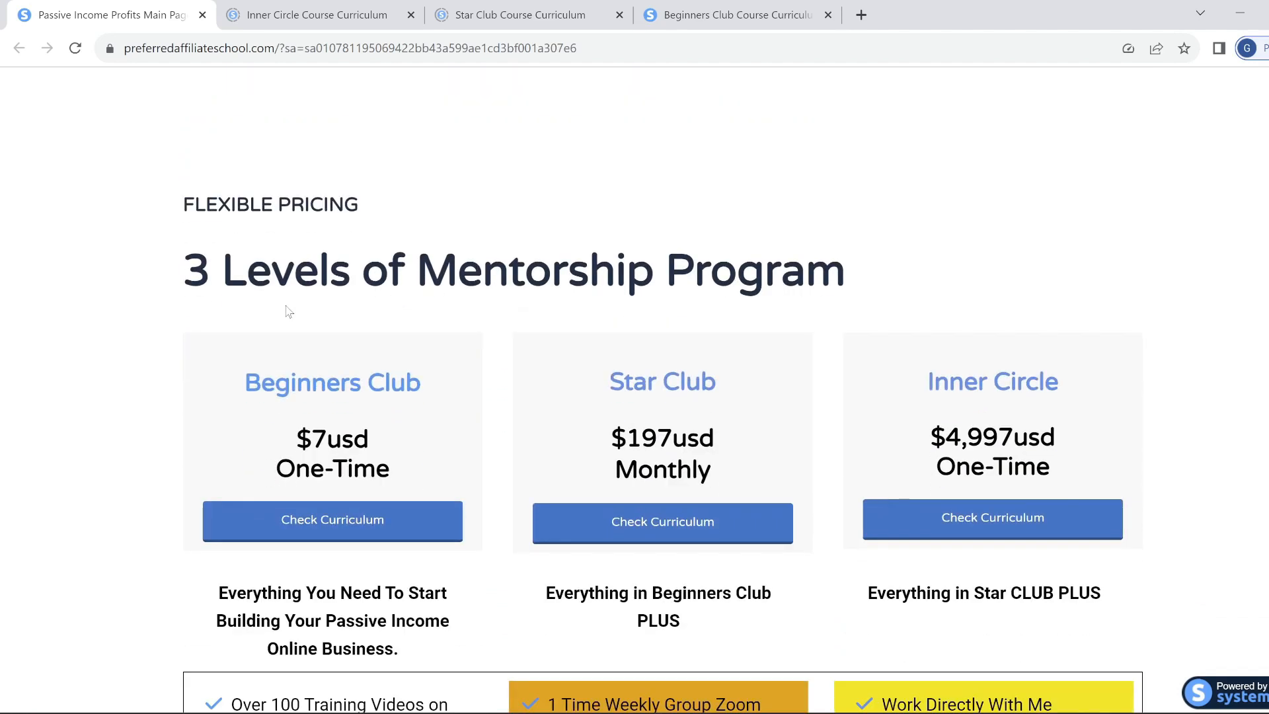
scroll("down", 3)
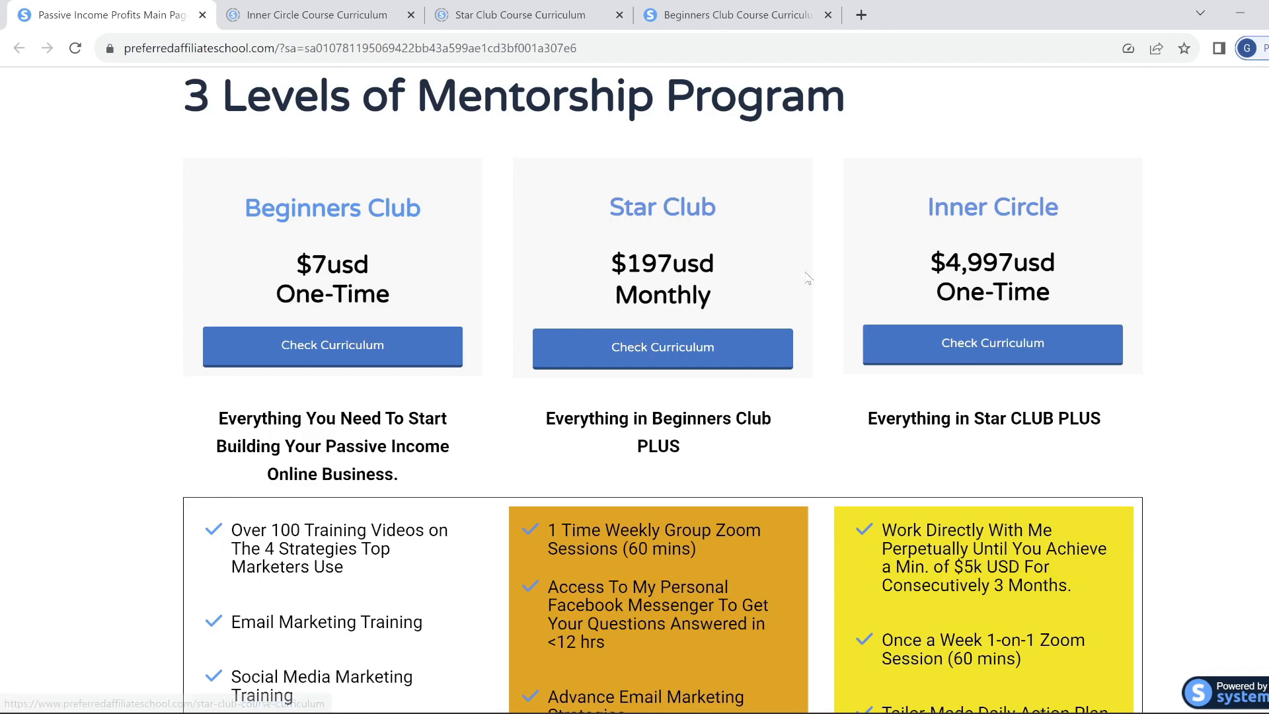
scroll("down", 3)
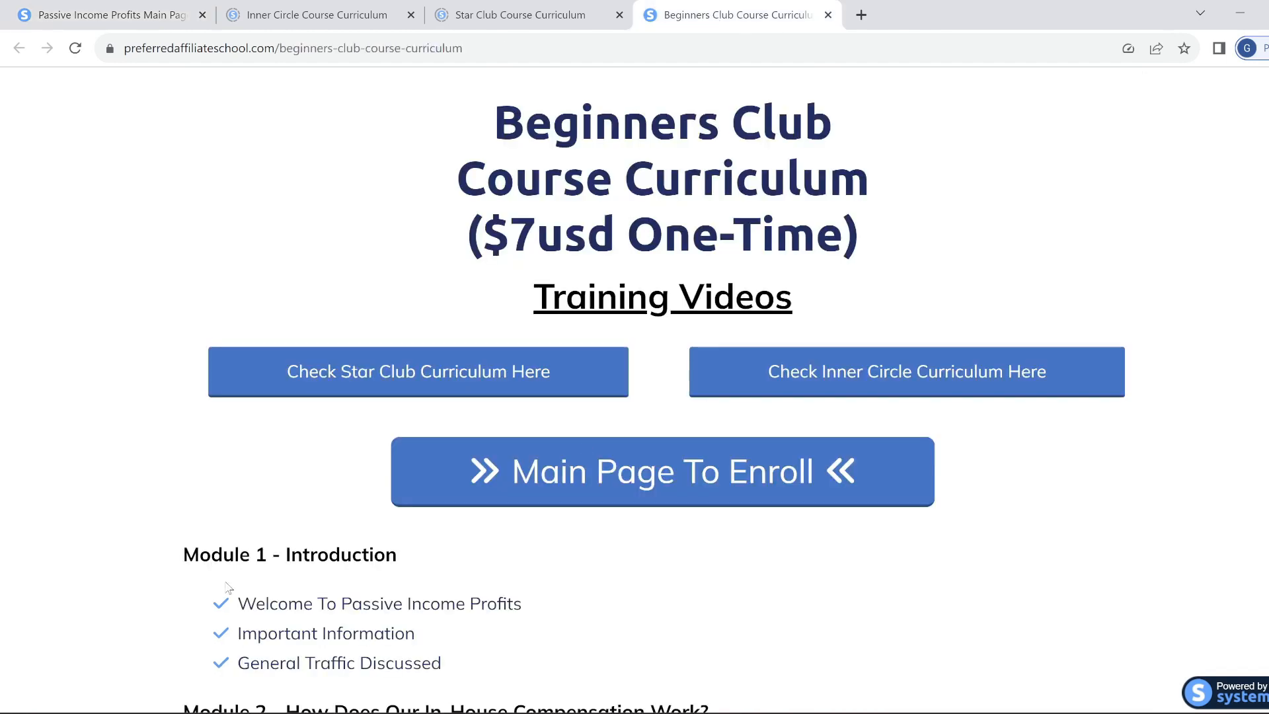
Step: Scroll through the Beginners Club ($7 one-time) training modules, then return to the top
scroll("down", 3)
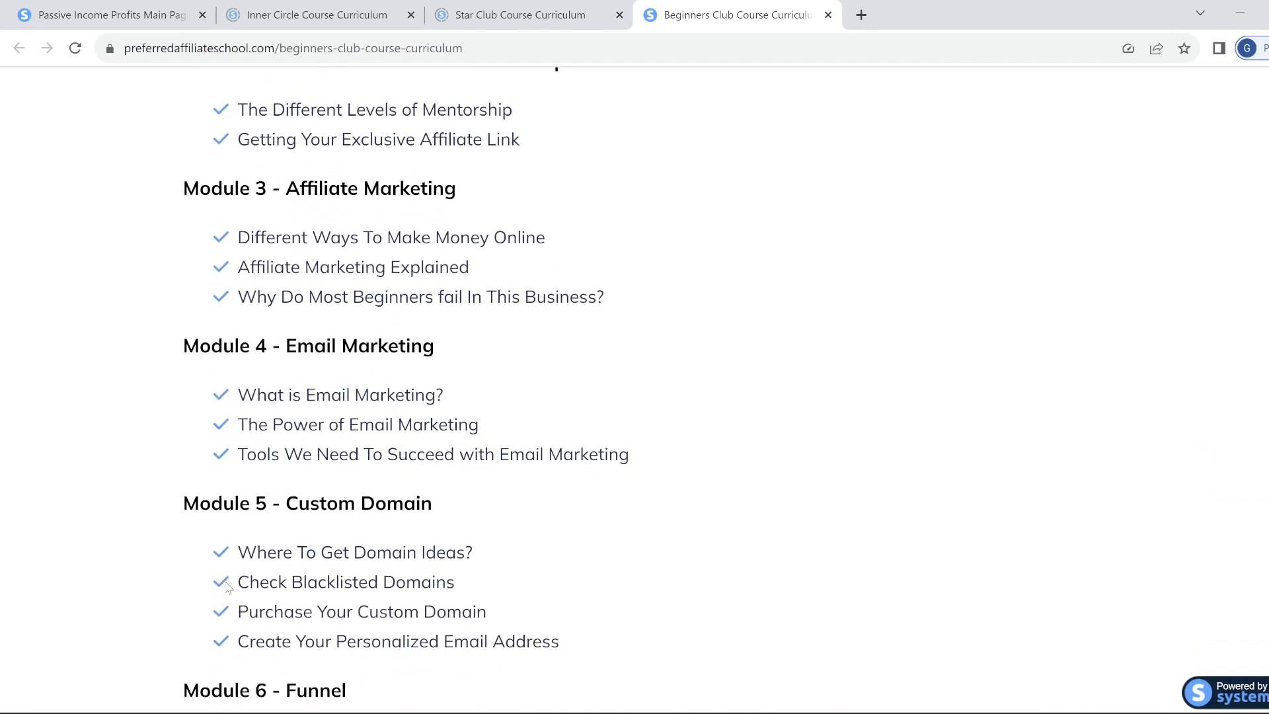
scroll("down", 3)
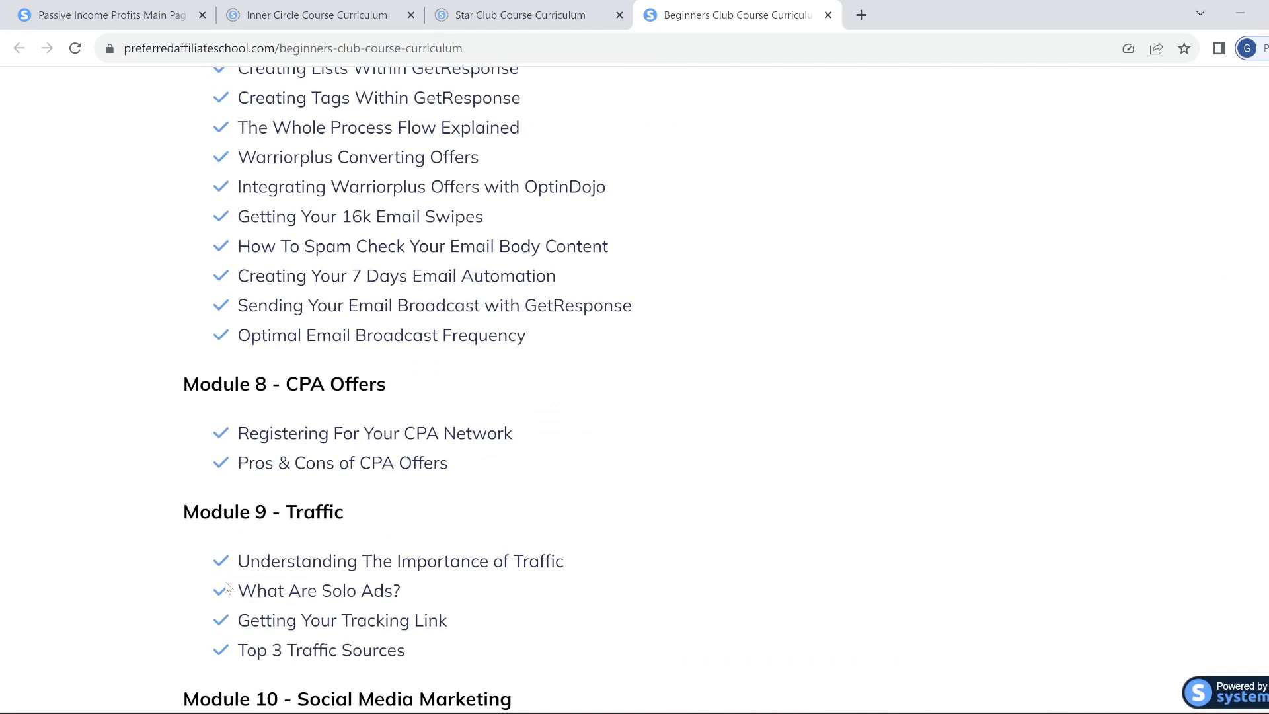
scroll("down", 3)
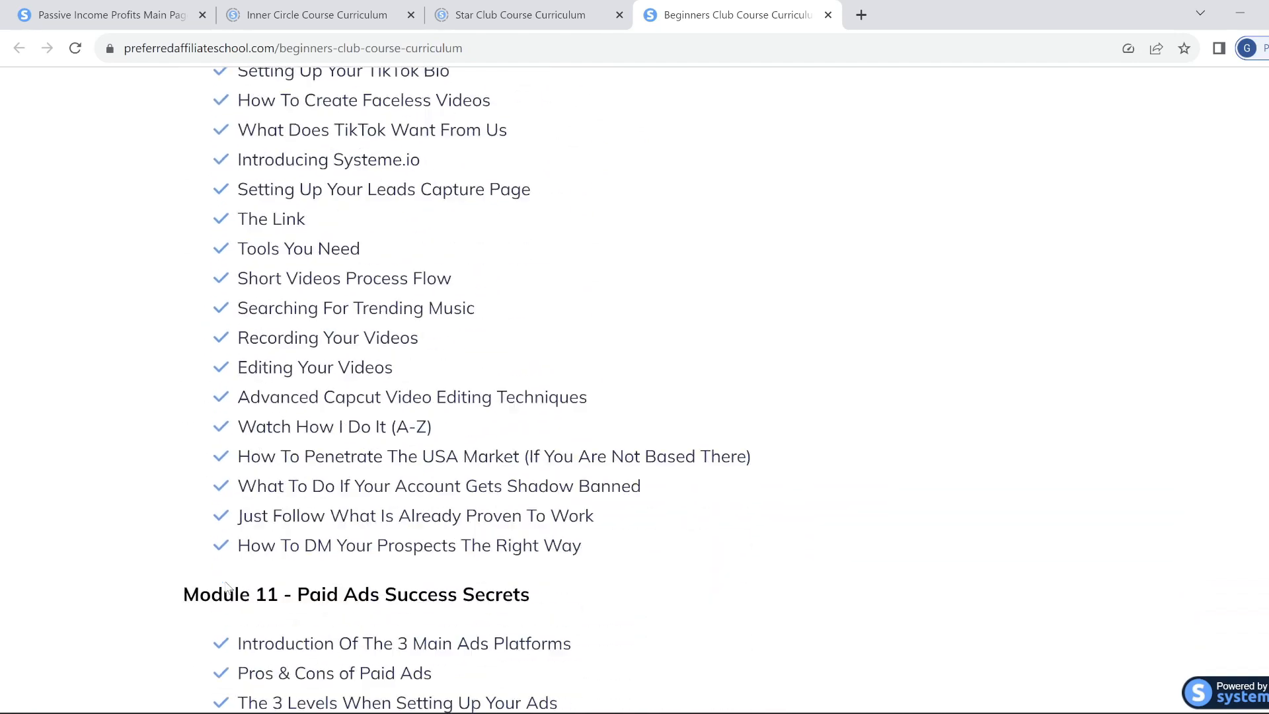
scroll("down", 3)
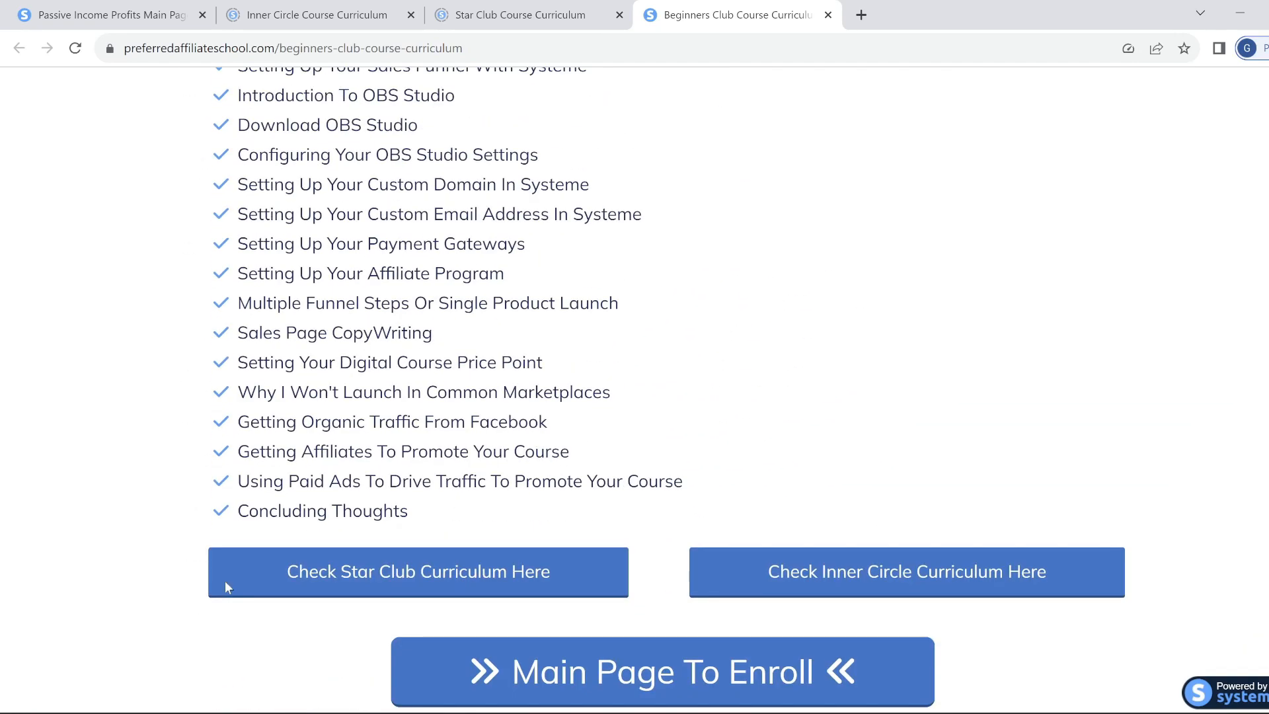
scroll("up", 3)
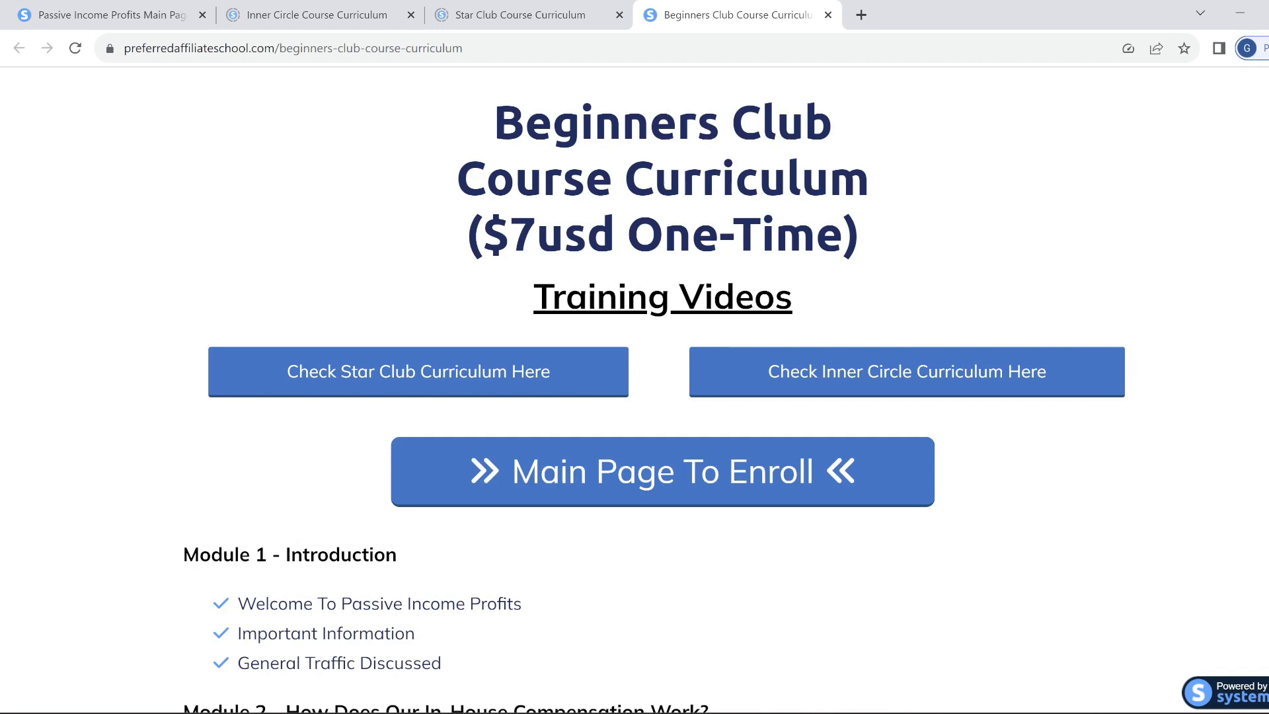
left_click(661, 471)
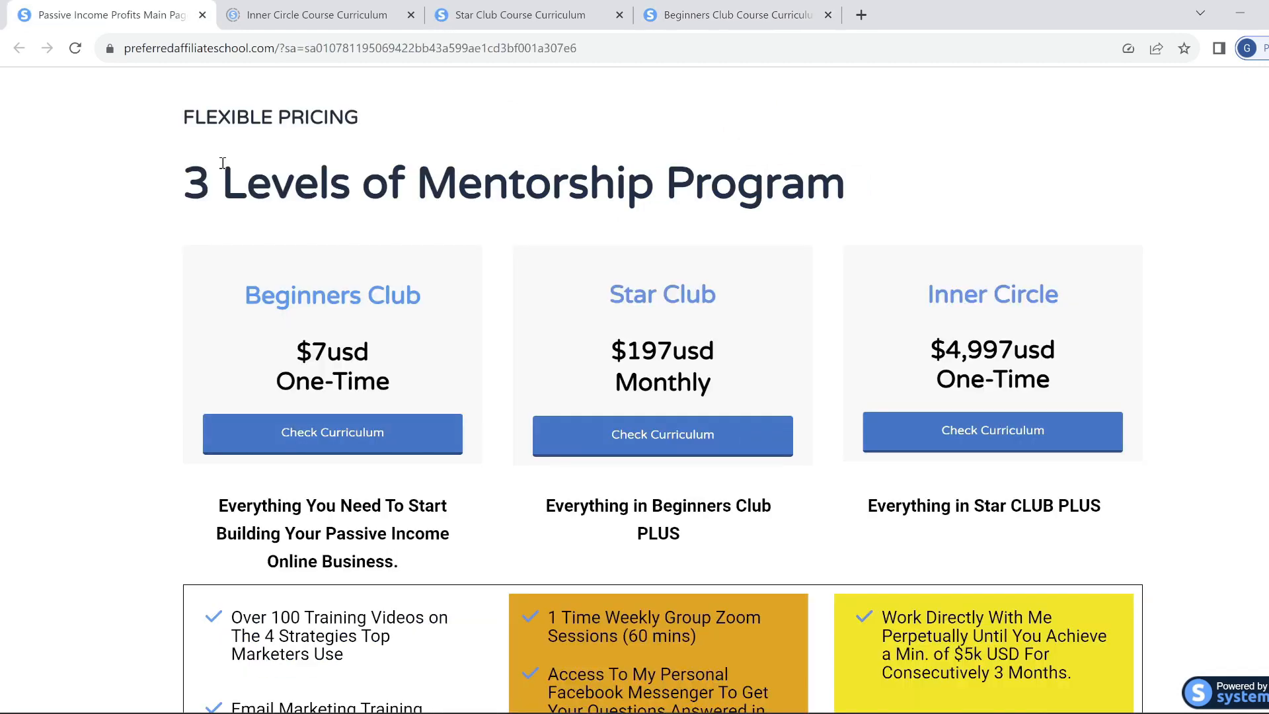
left_click(518, 15)
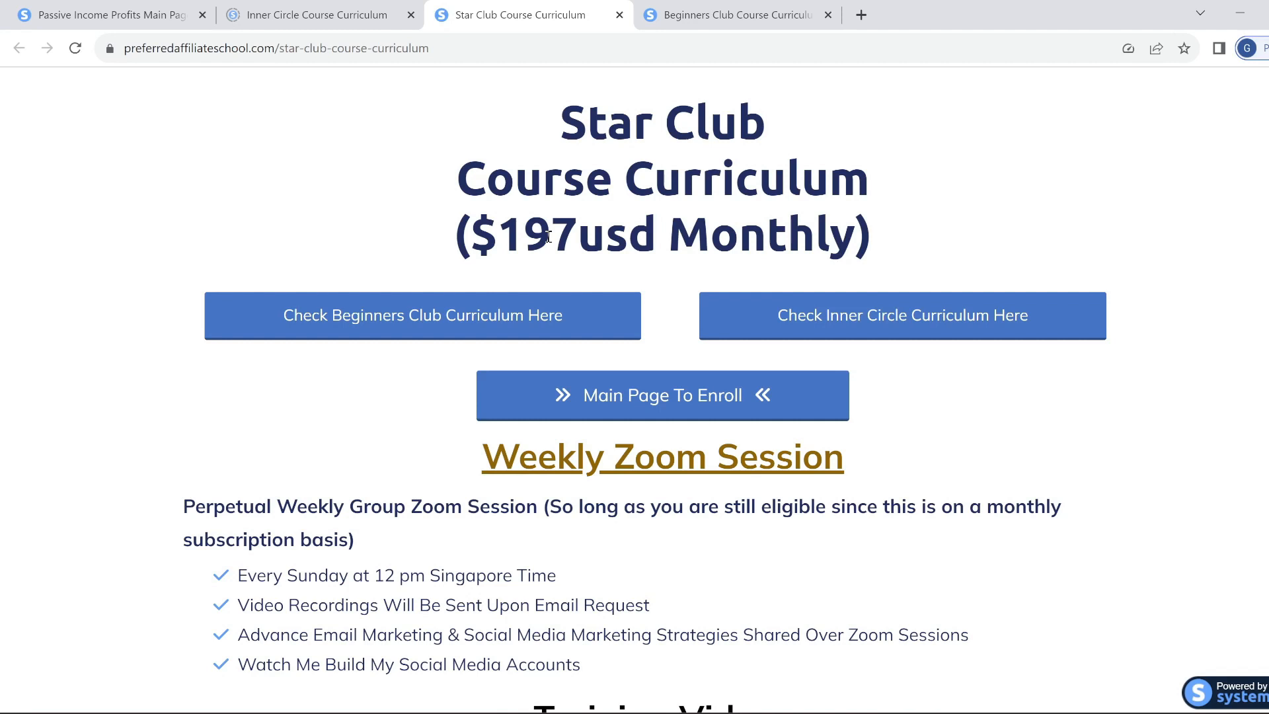
scroll("down", 3)
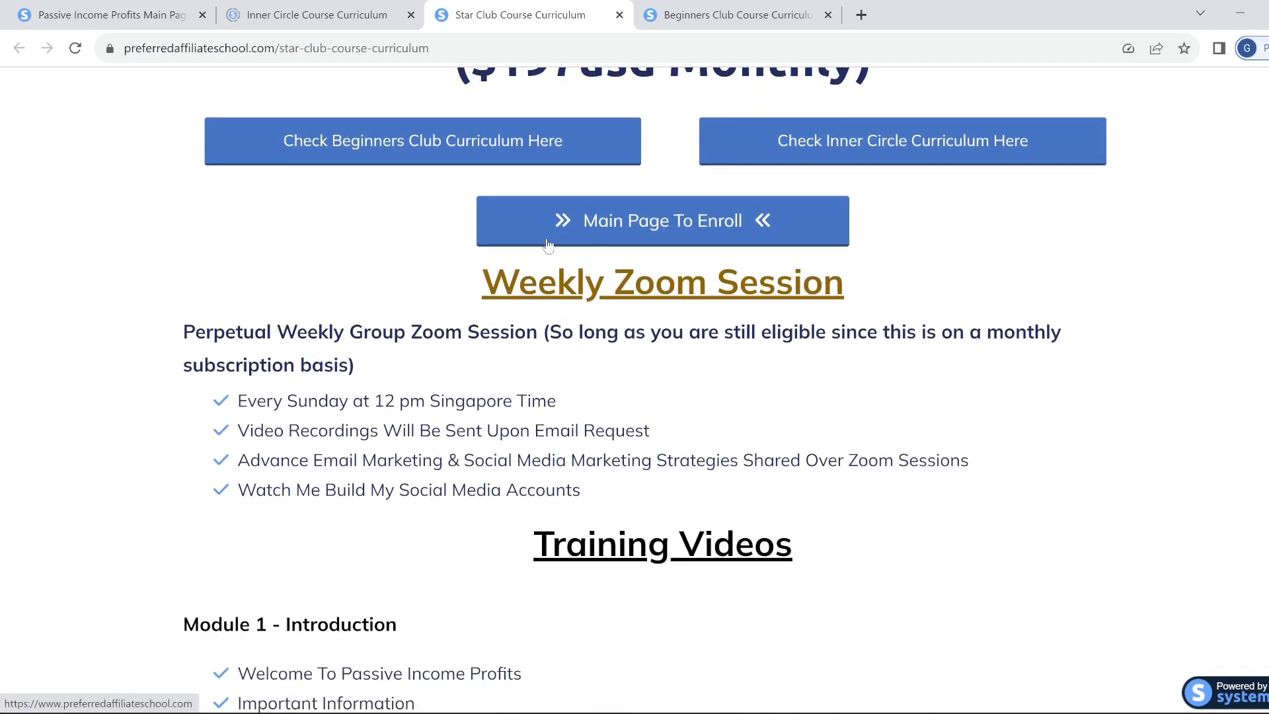
mouse_move(546, 250)
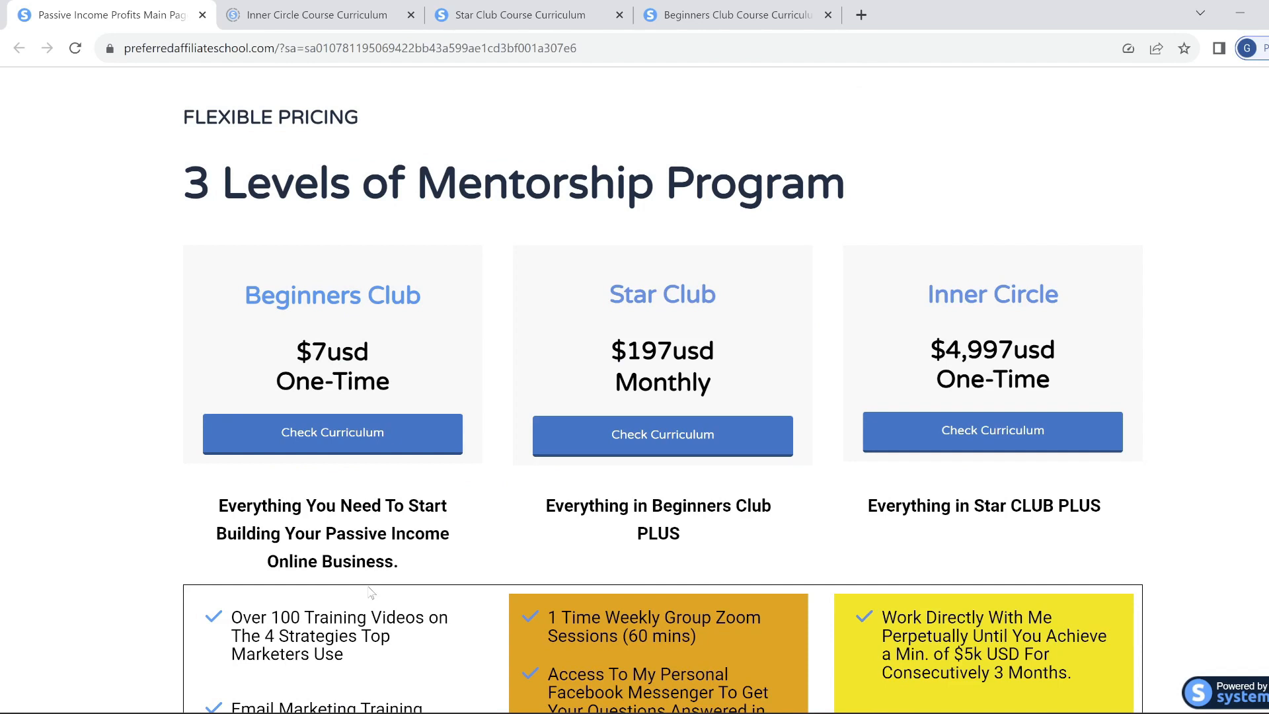
mouse_move(844, 657)
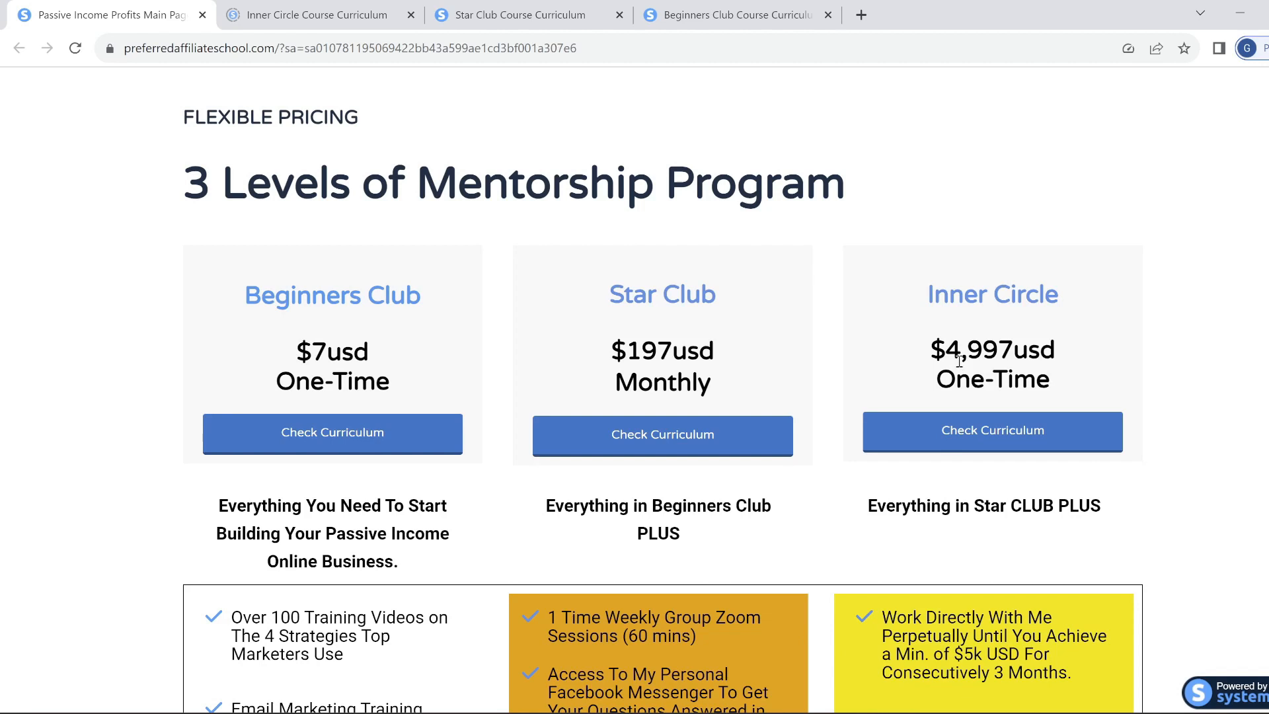
mouse_move(1036, 388)
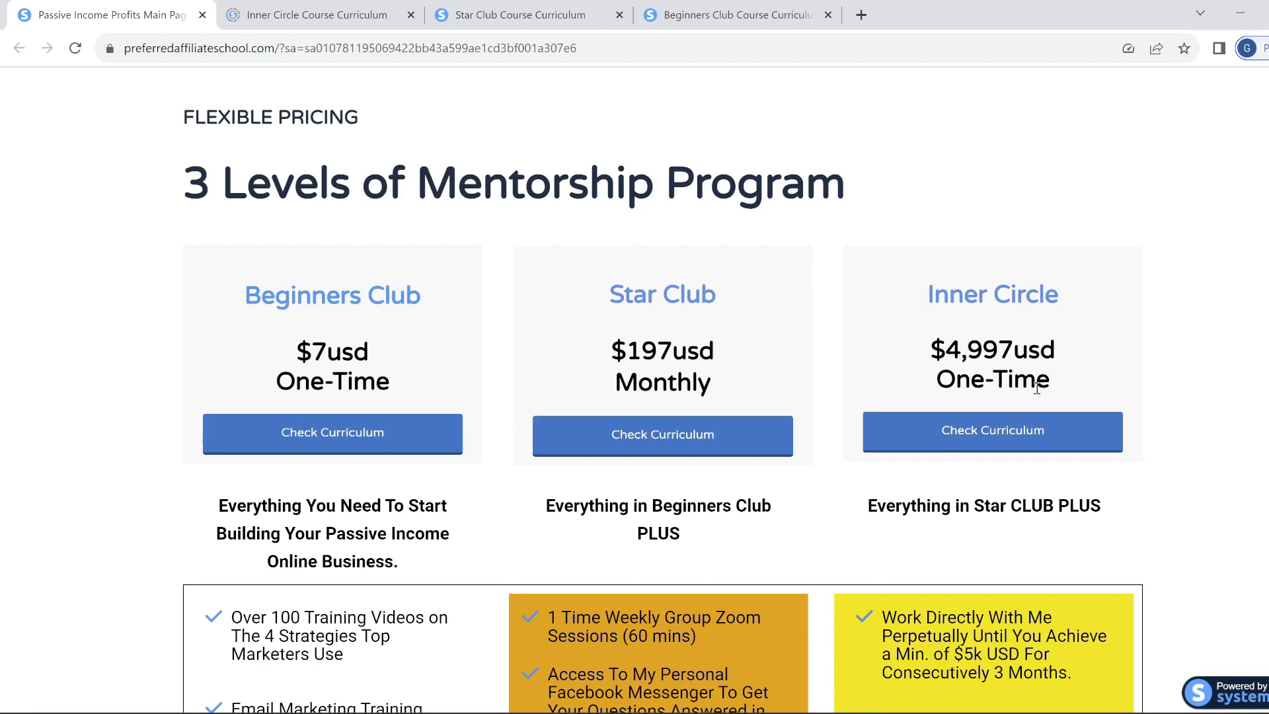
mouse_move(918, 363)
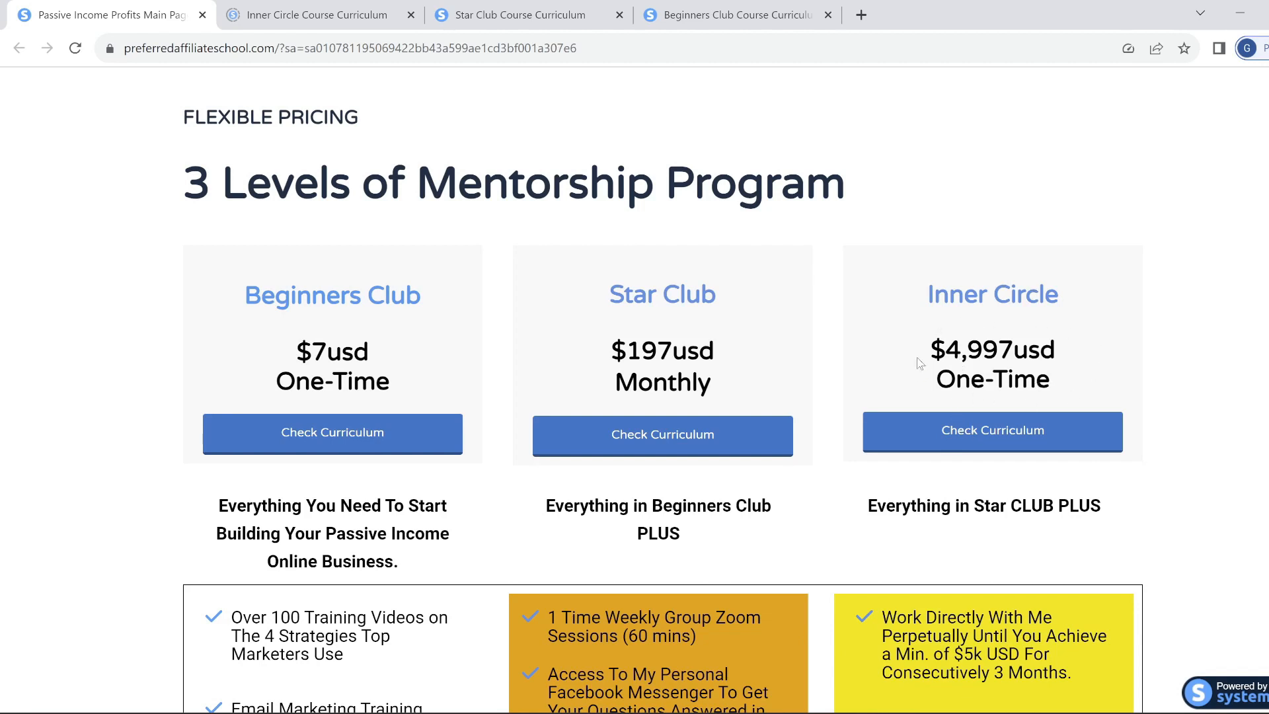
mouse_move(642, 329)
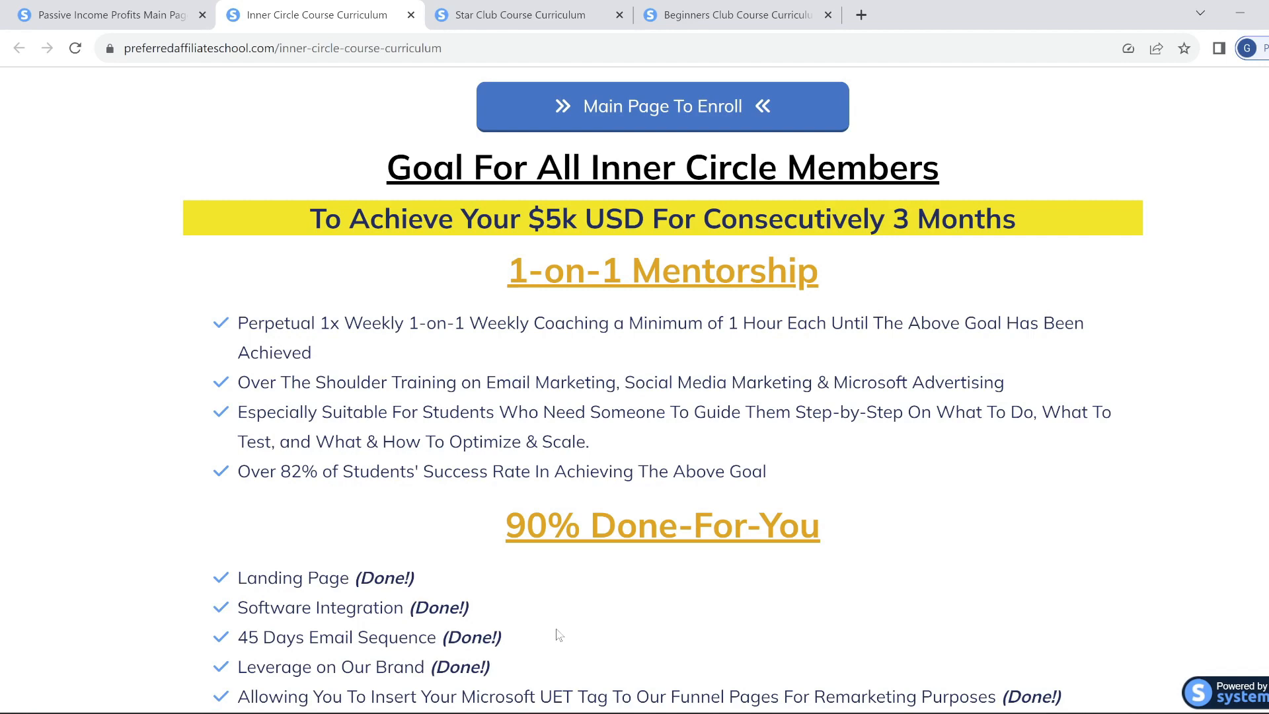
Step: Scroll the Inner Circle curriculum past the $4,997 price to the 1-on-1 Mentorship and Done-For-You sections
scroll("up", 3)
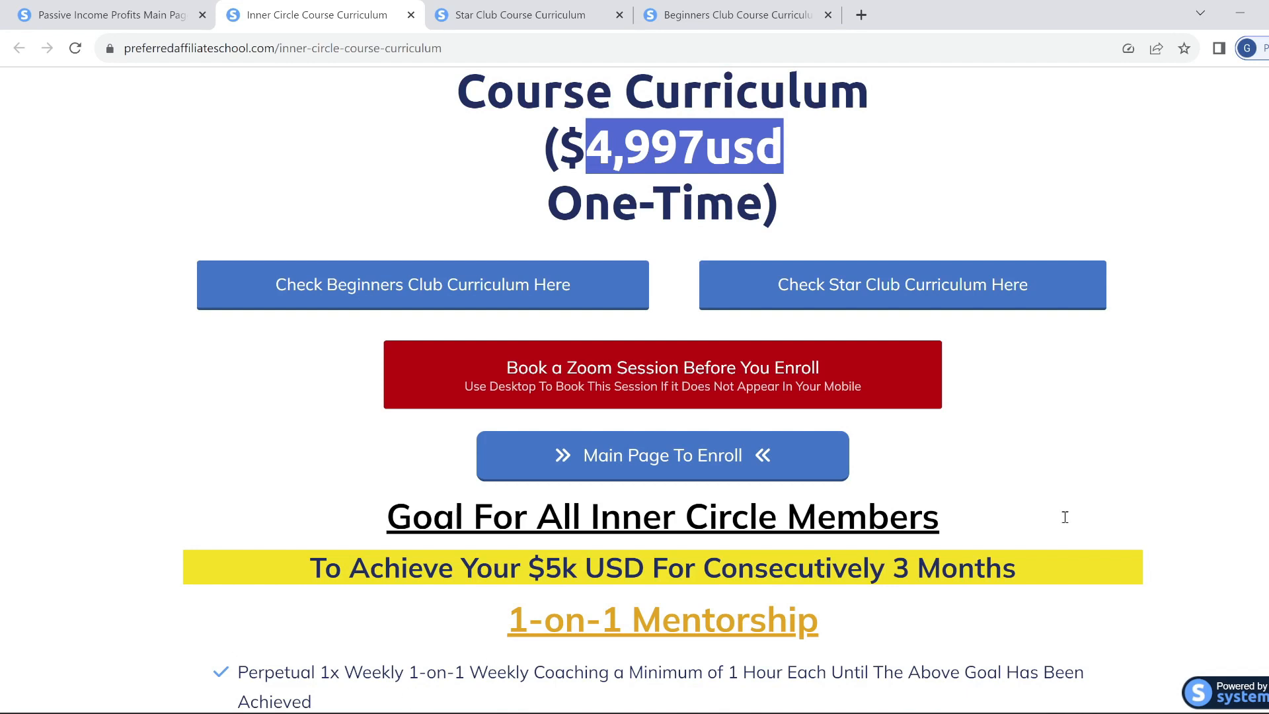
mouse_move(271, 439)
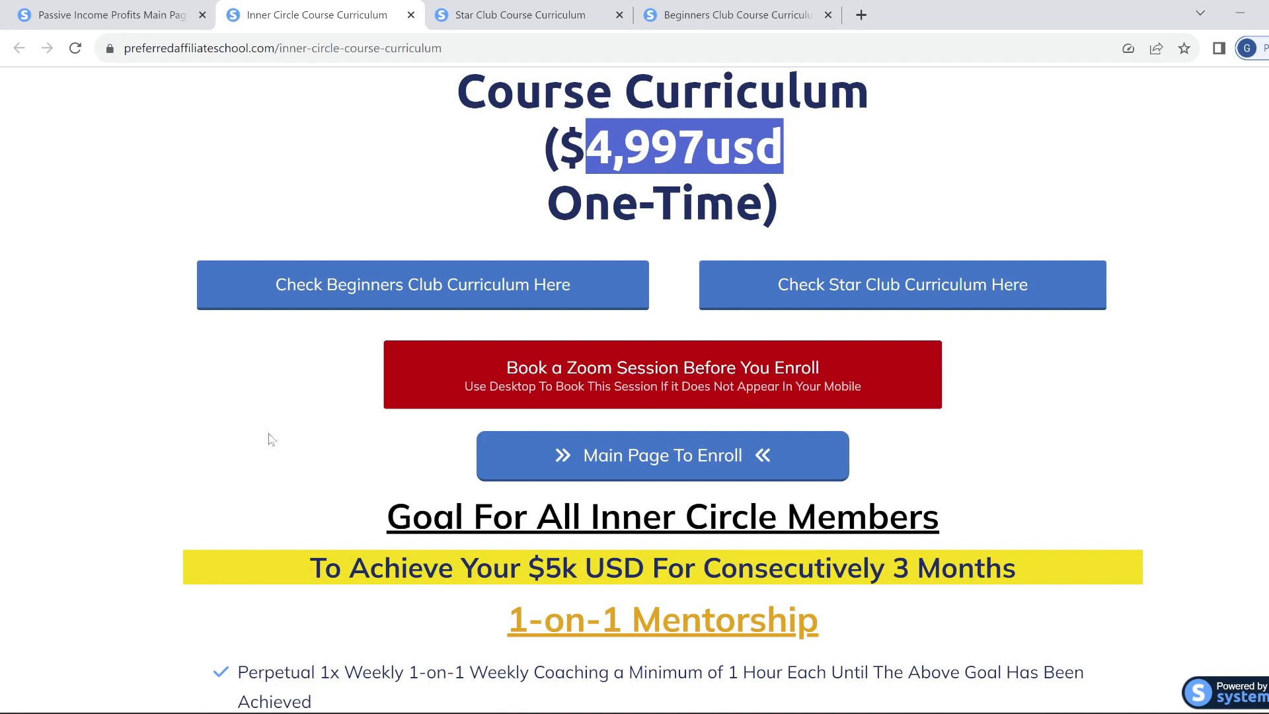
scroll("down", 3)
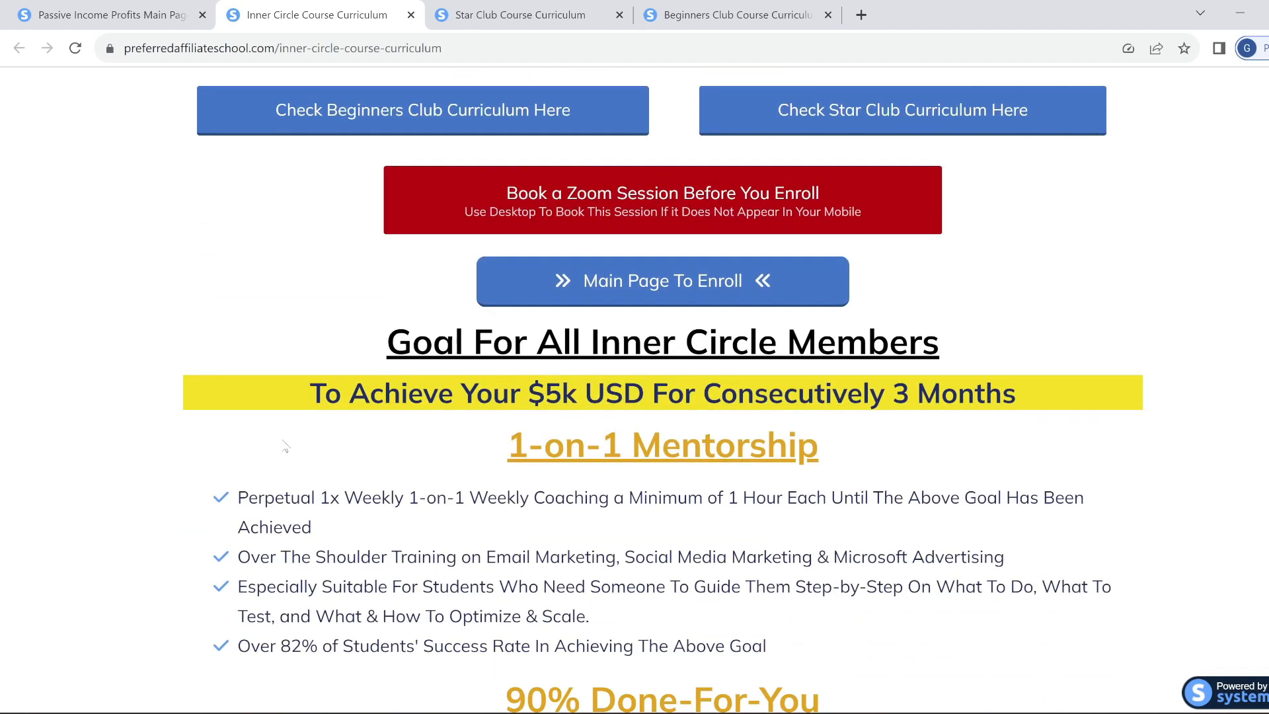
mouse_move(379, 493)
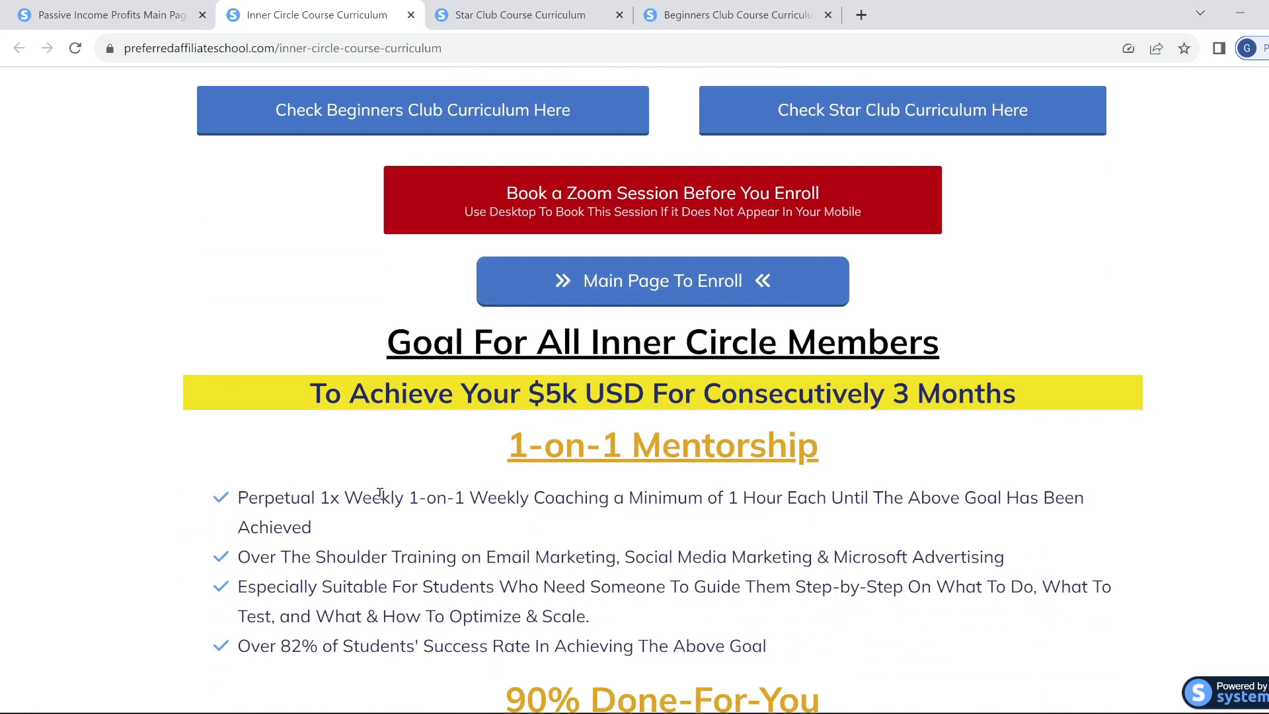
scroll("down", 3)
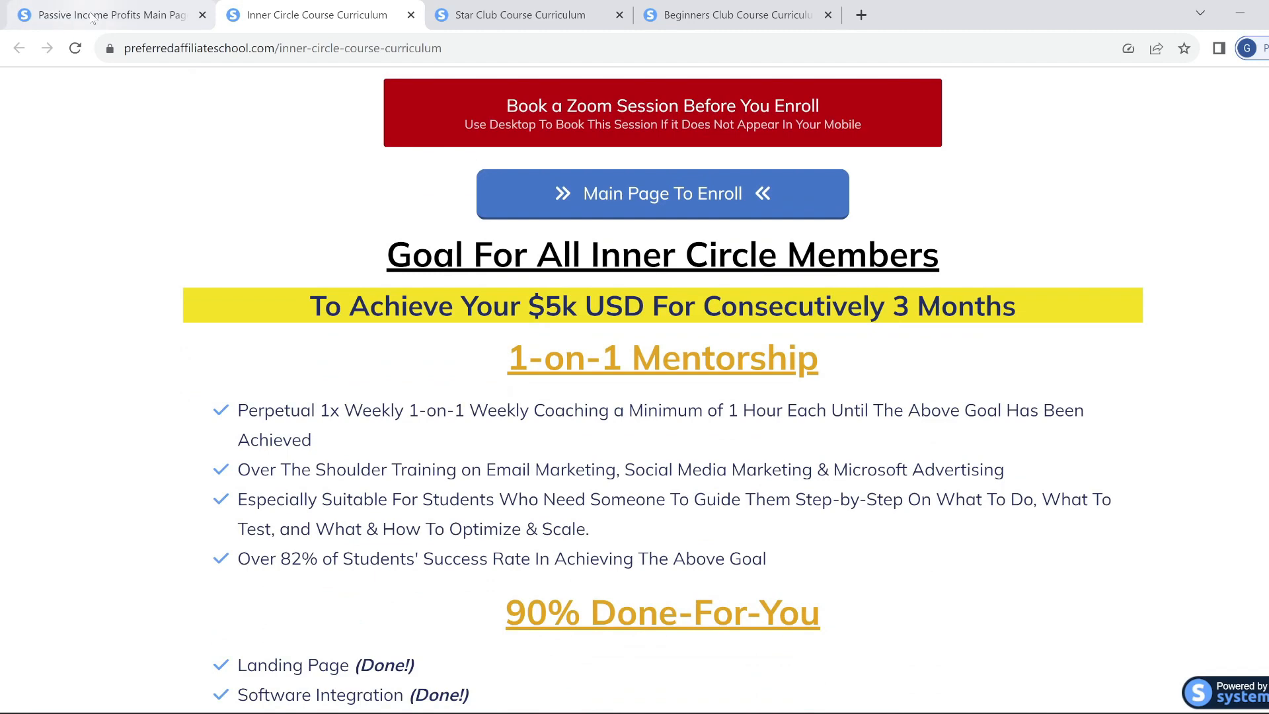